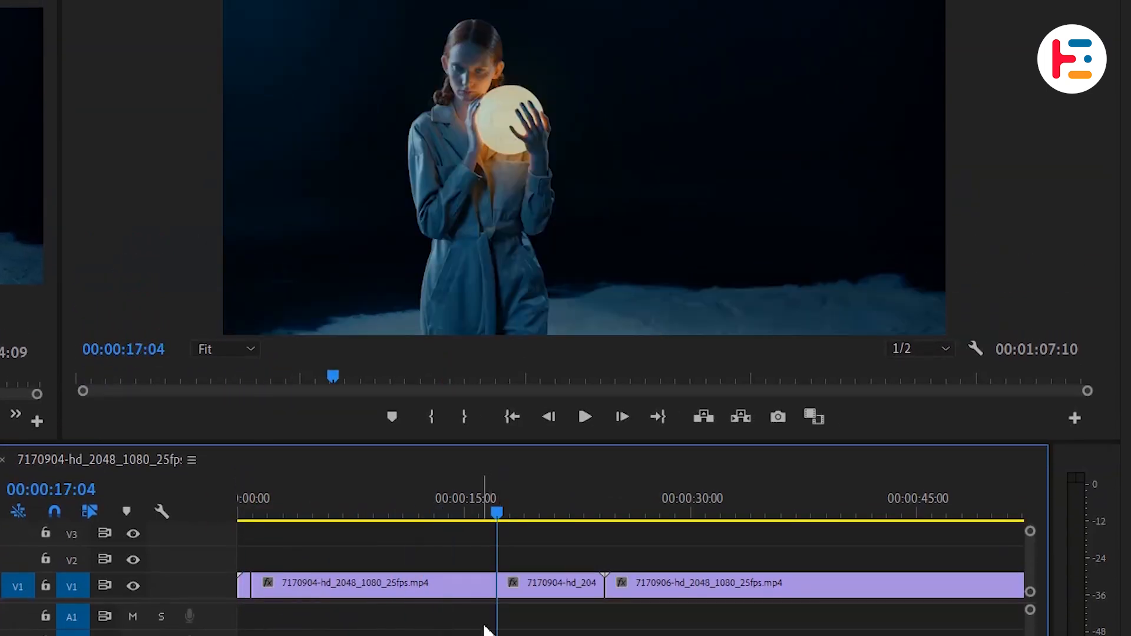
Shorten the first V1 clip so the next clip starts around two seconds, and park near the cut
drag(252, 584, 296, 584)
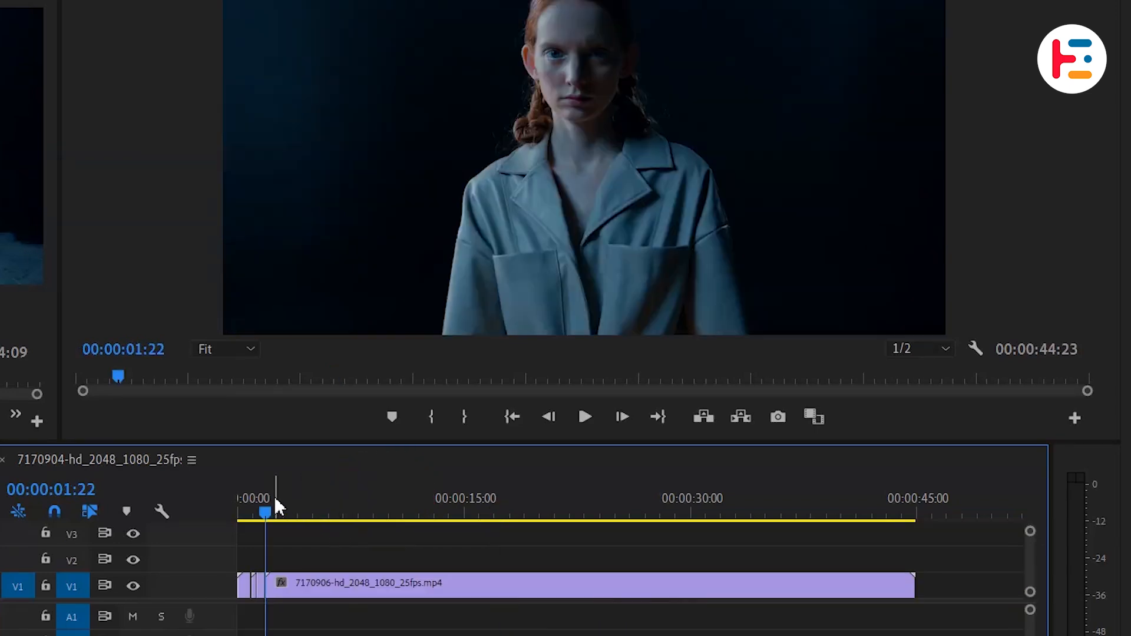
click(648, 511)
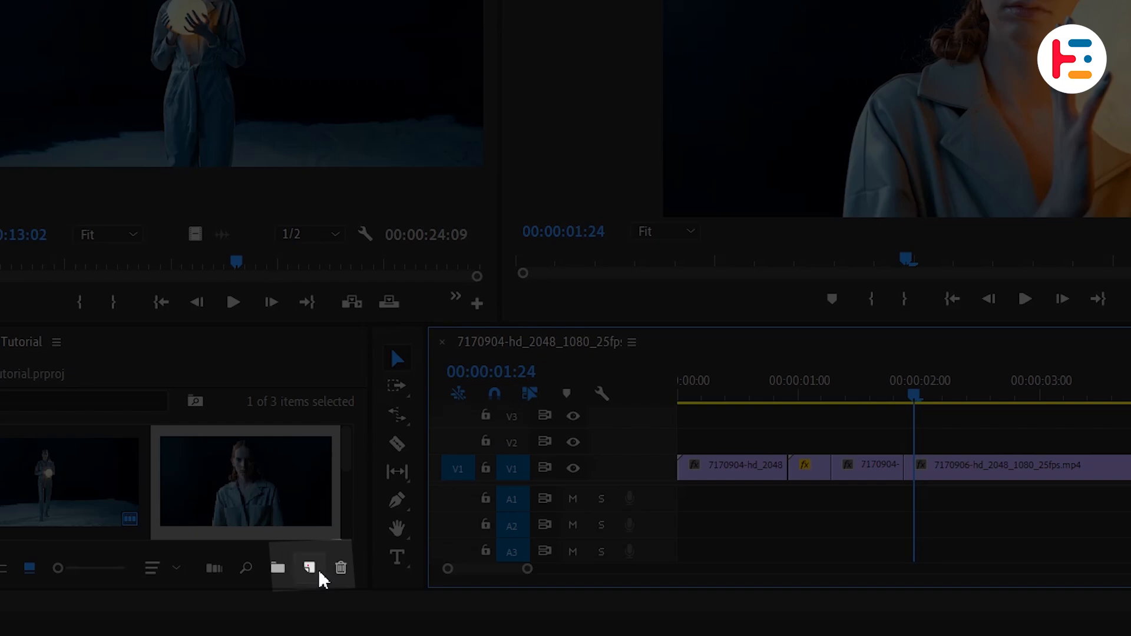
Create a 2048×1080, 25 fps adjustment layer in the project bin and bring up its options
click(309, 567)
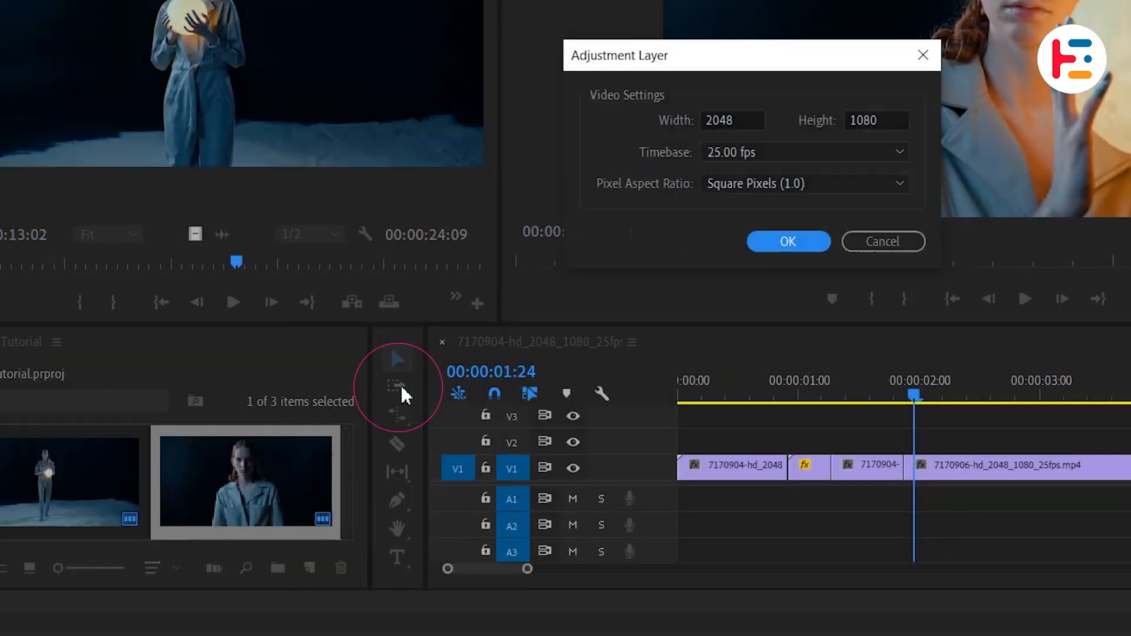
click(787, 240)
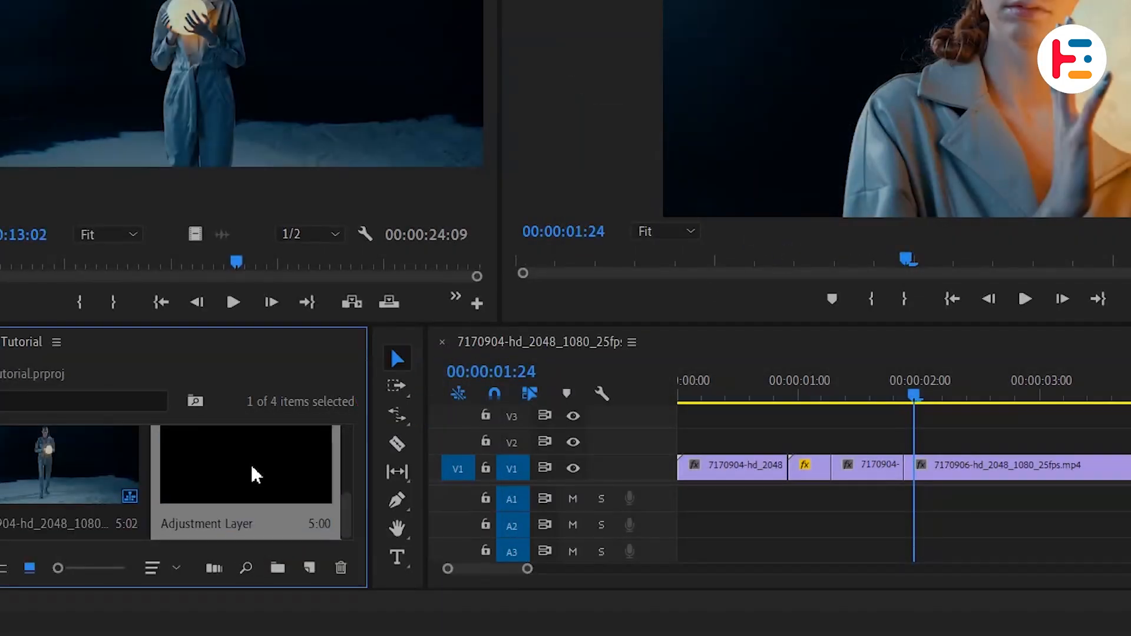
right_click(253, 474)
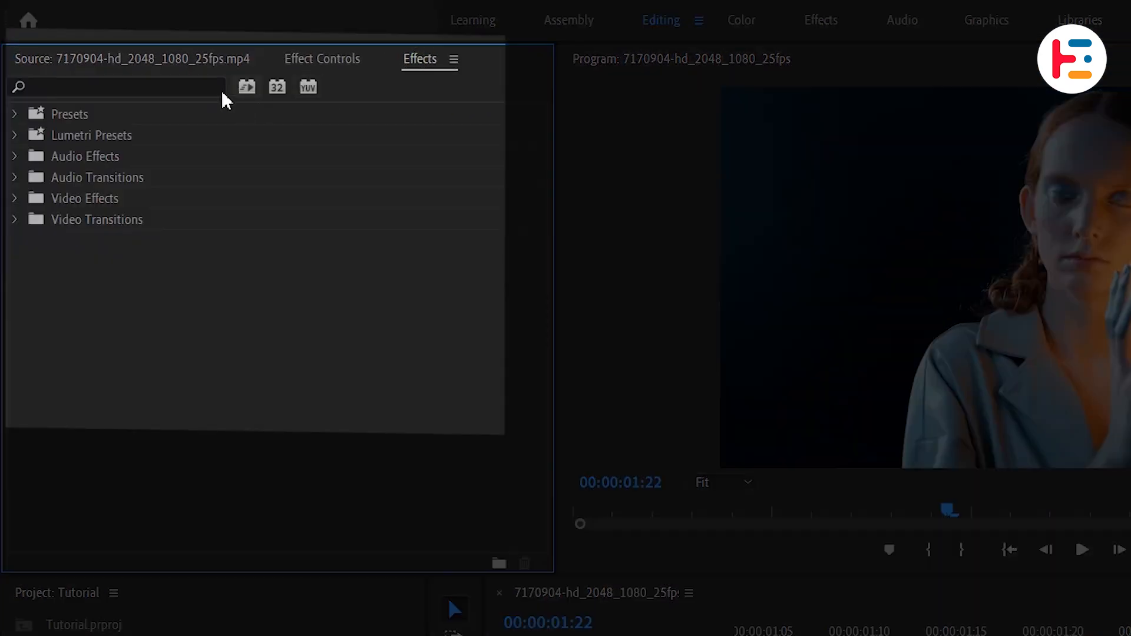
Find VR Digital Glitch via the 'vr di' search and apply it to the adjustment layer
text(vr di)
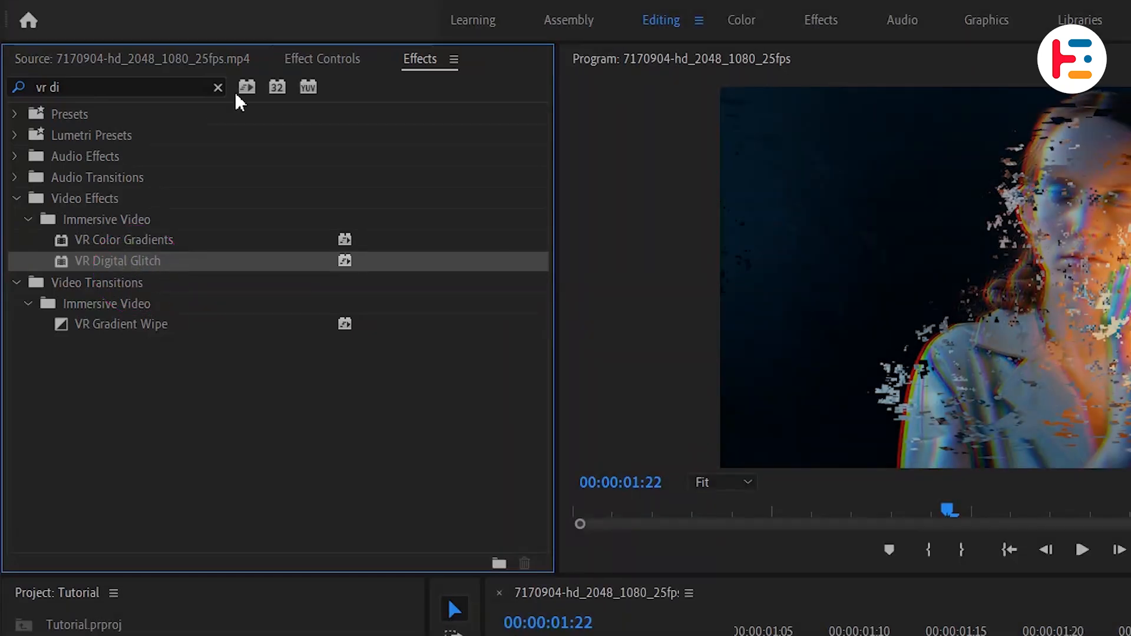
click(321, 59)
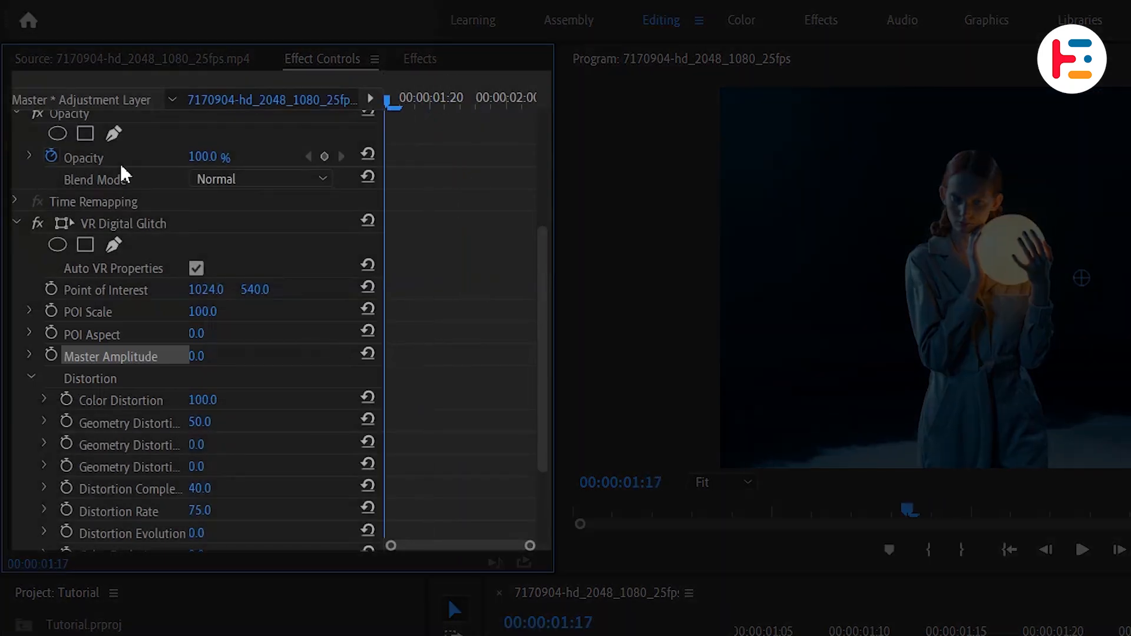
Keyframe Master Amplitude and Color Evolution at 0, then move the time to 00:00:01:22
scroll(down, 3)
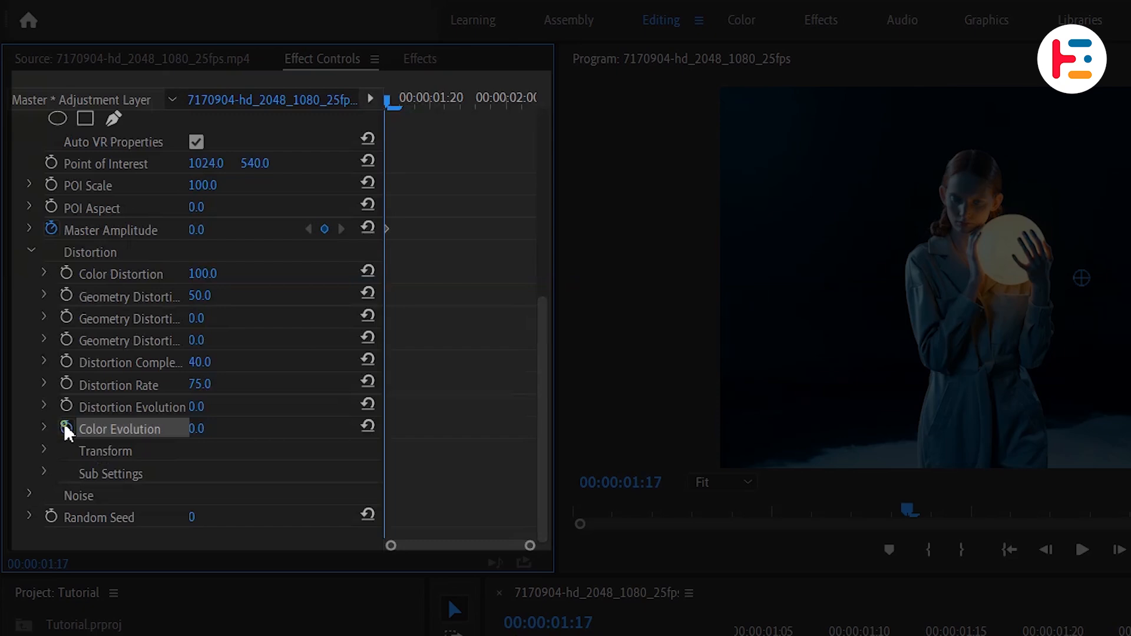
click(64, 429)
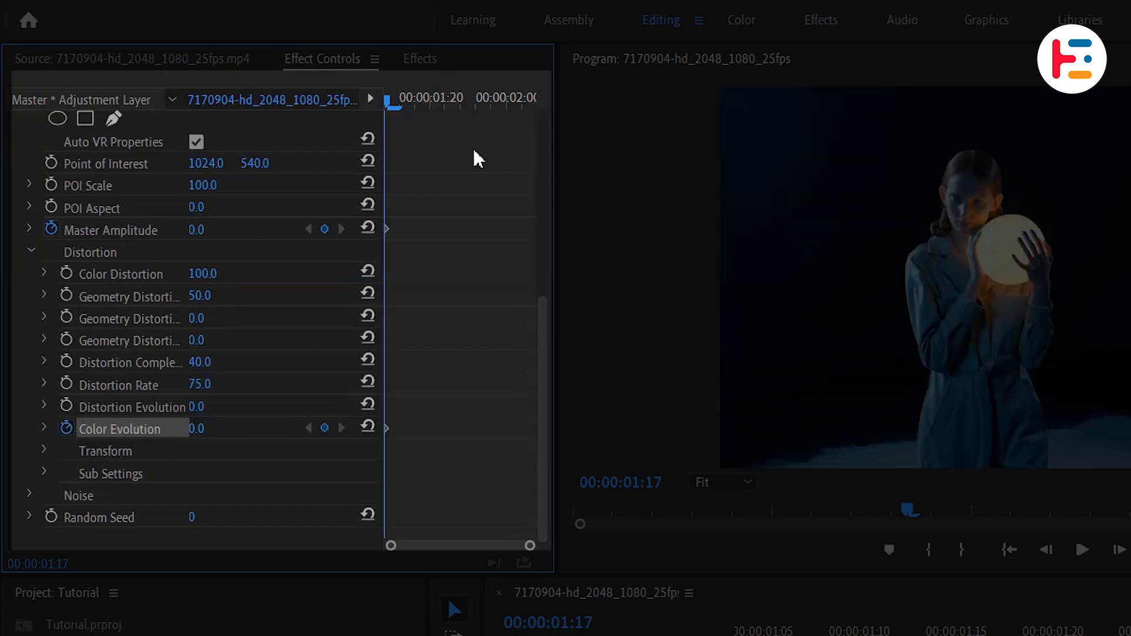
click(460, 105)
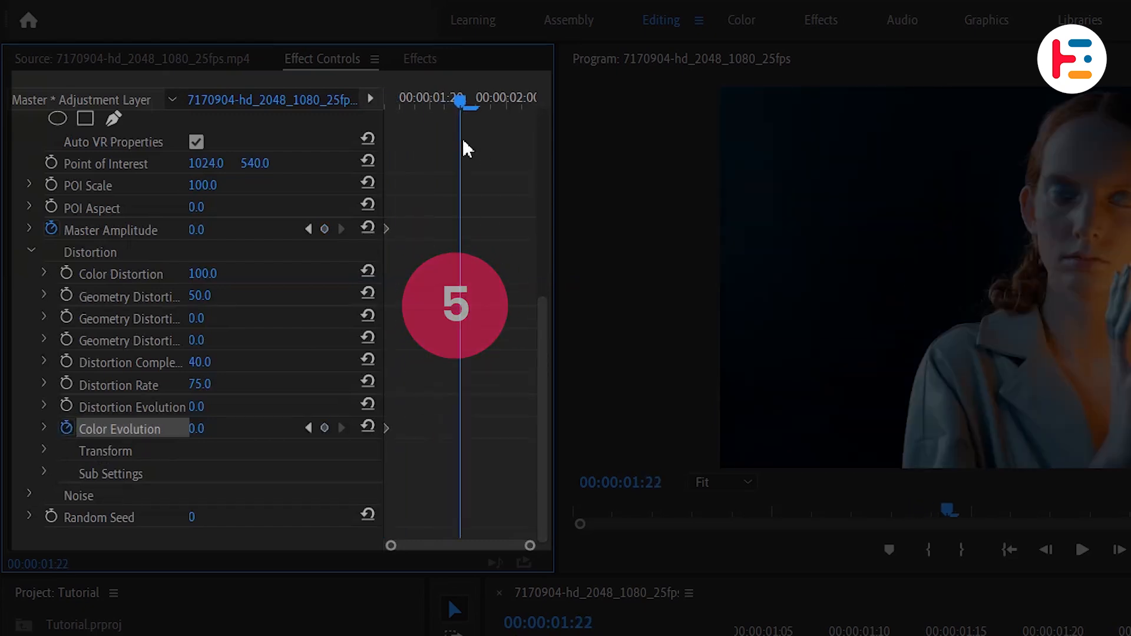
Set Master Amplitude to 100 at 00:00:01:22 so the glitch becomes visible
double_click(200, 228)
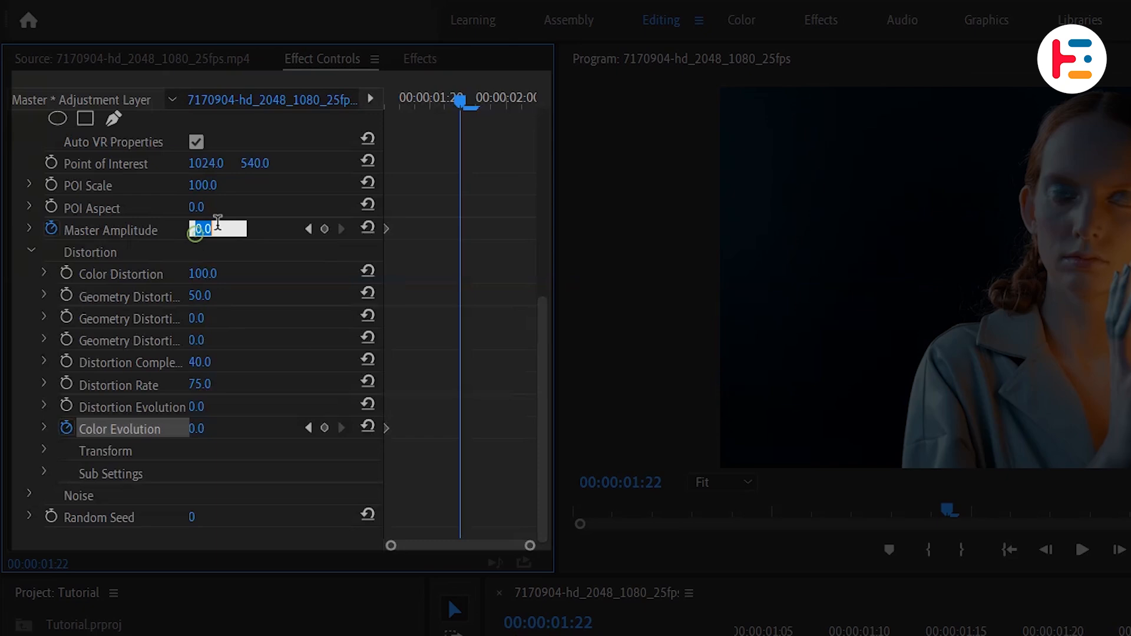
text(100)
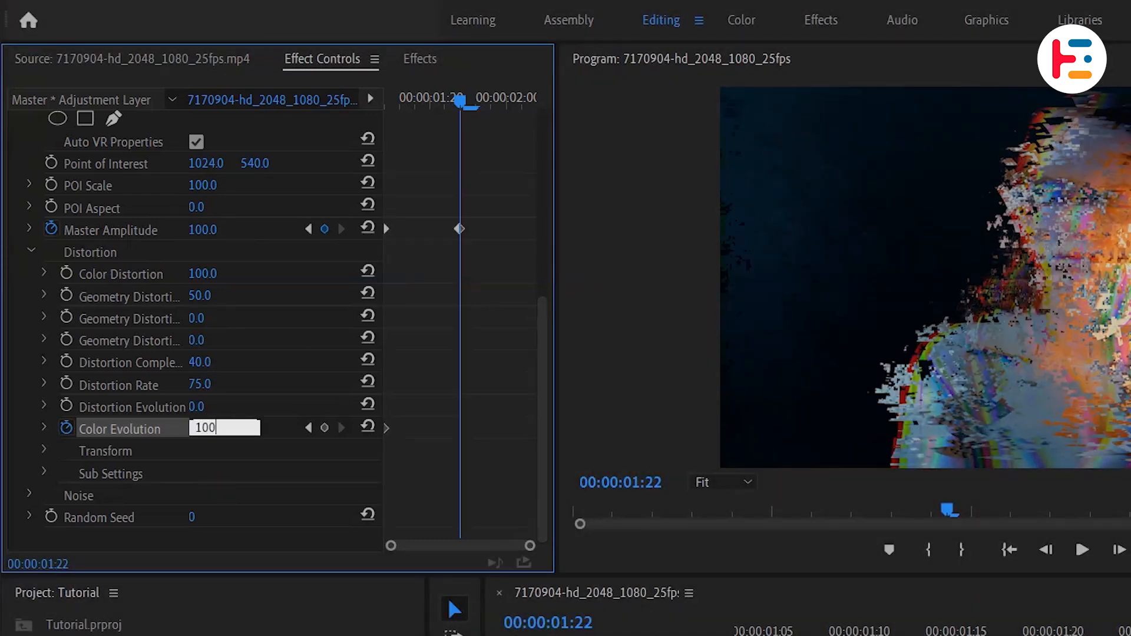